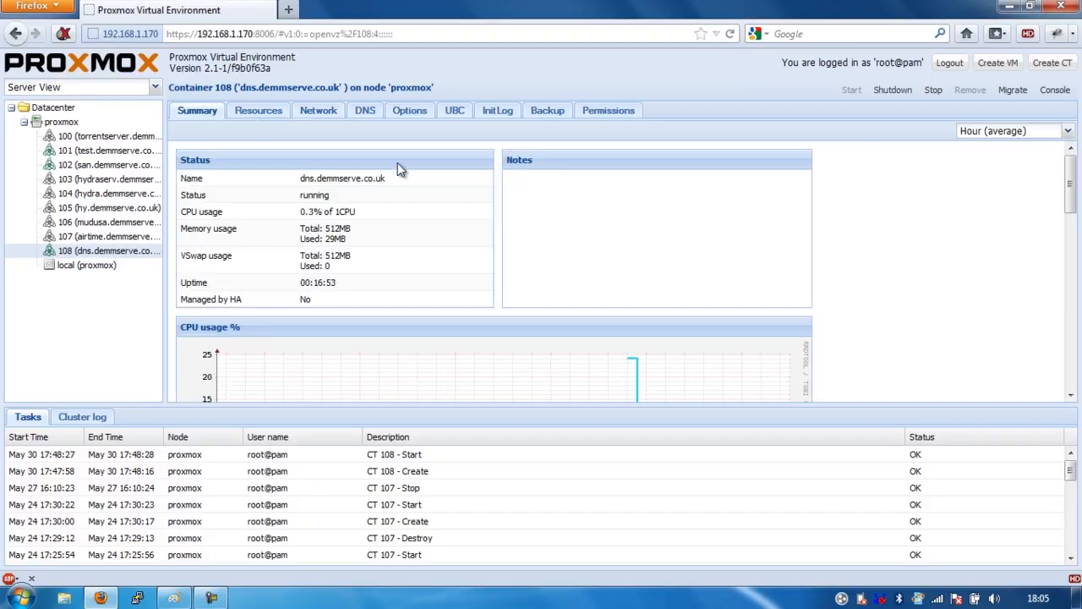
Show container 108's network details revealing its IP address 192.168.1.195
{"action": "scroll", "scroll_direction": "down", "scroll_amount": 3}
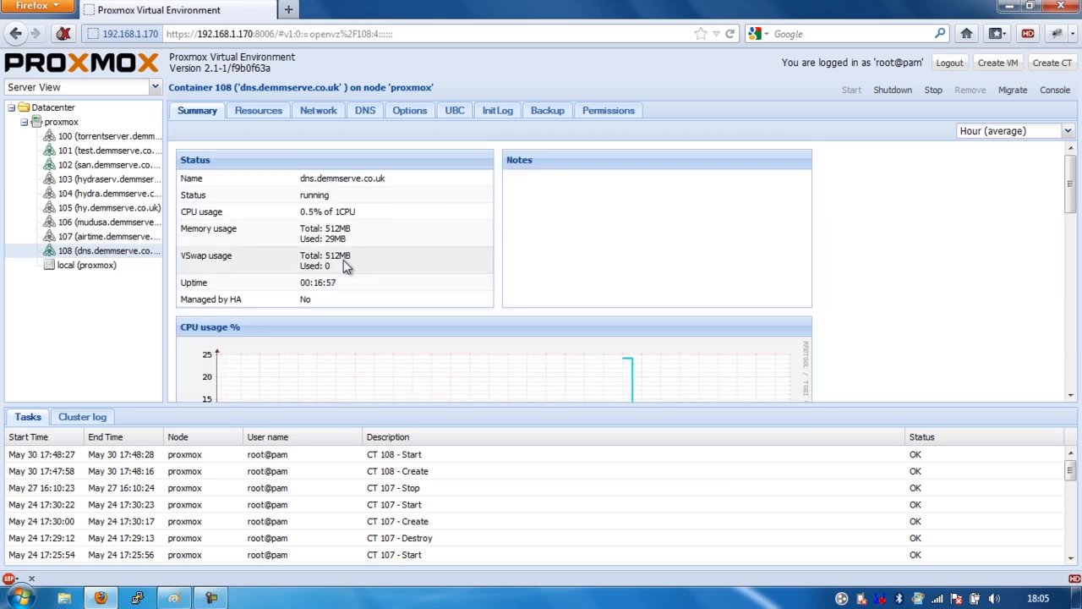
{"action": "left_click", "coordinate": [318, 110]}
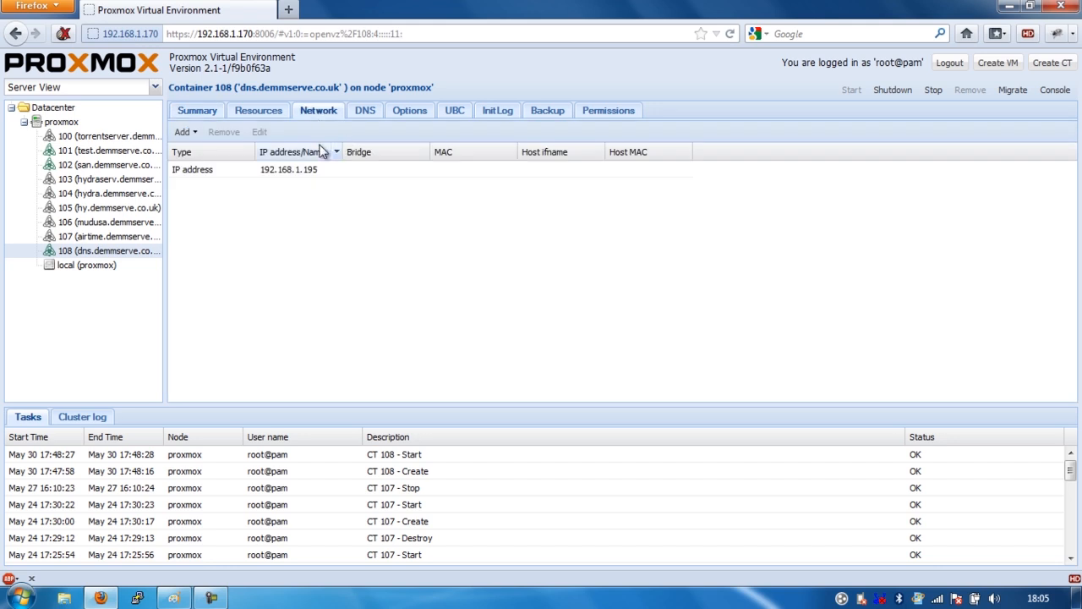
{"action": "mouse_move", "coordinate": [315, 181]}
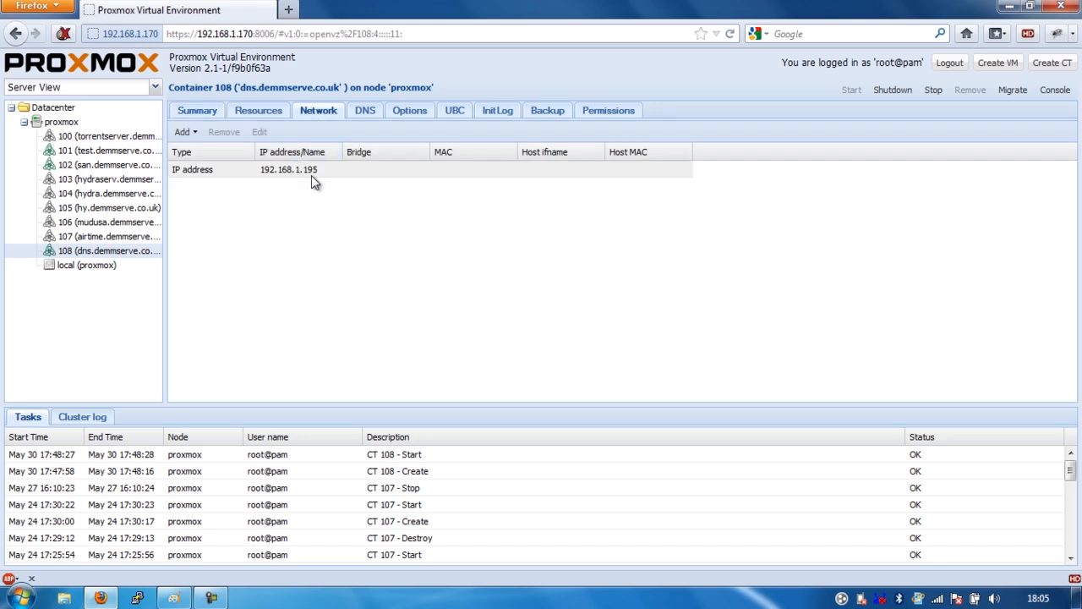
{"action": "mouse_move", "coordinate": [287, 177]}
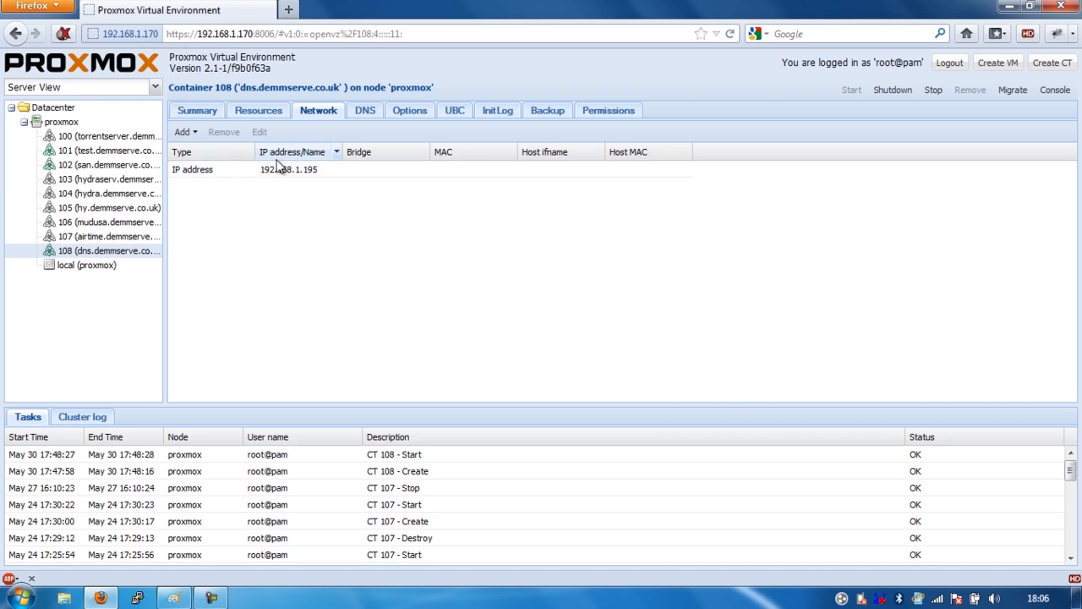
{"action": "mouse_move", "coordinate": [217, 259]}
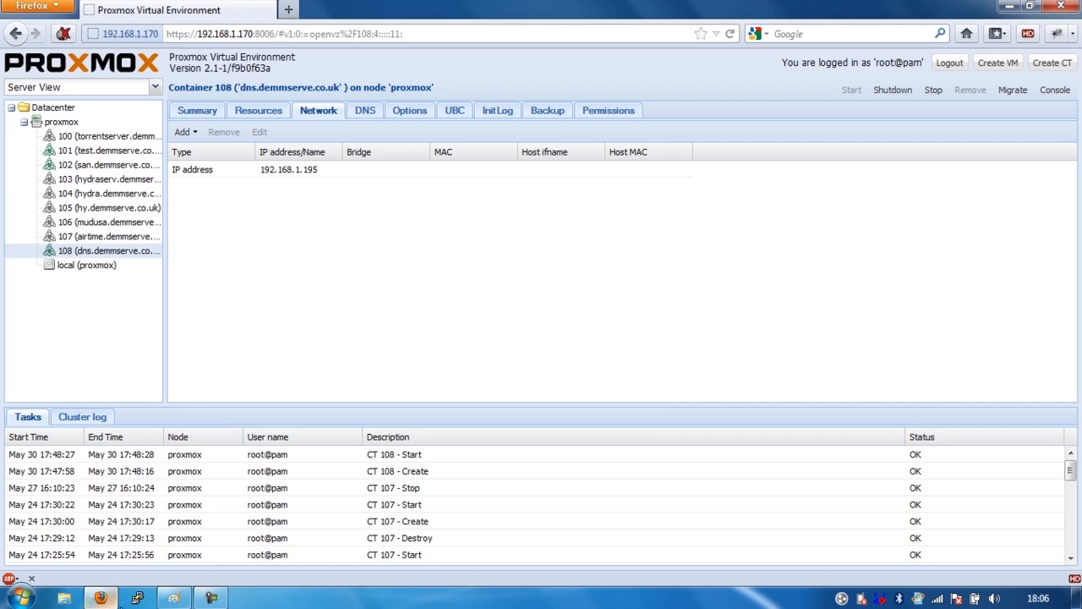
{"action": "mouse_move", "coordinate": [247, 335]}
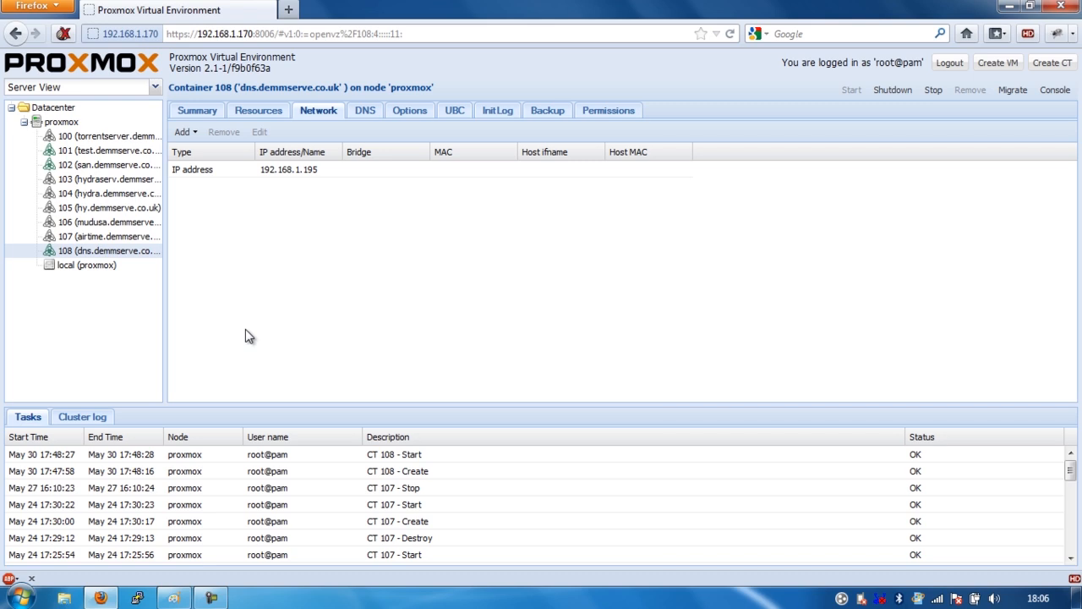
{"action": "mouse_move", "coordinate": [210, 493]}
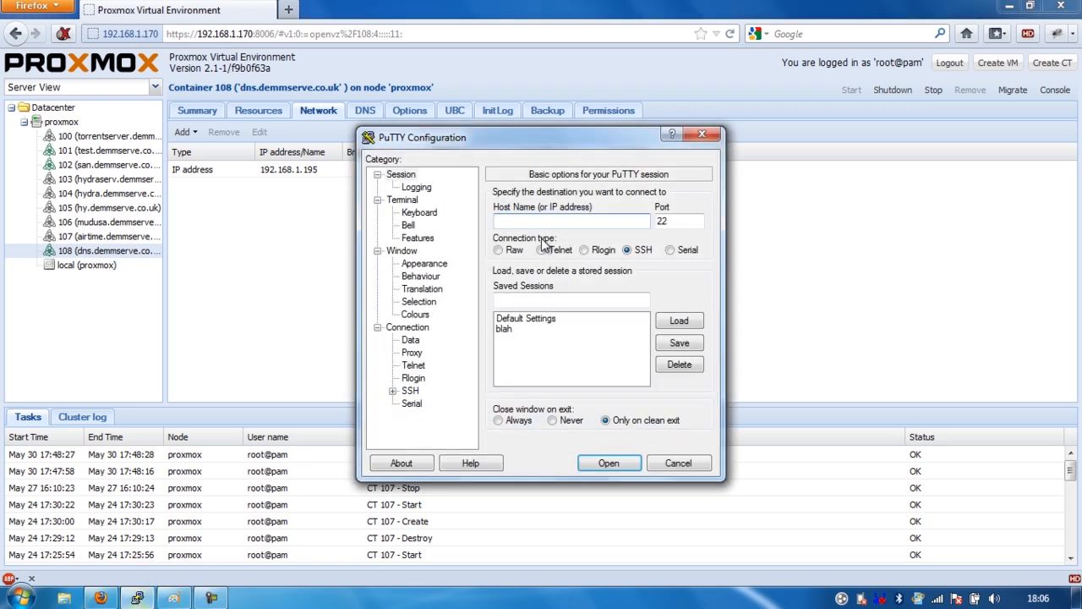
Connect PuTTY via SSH to 192.168.1.195 and log in as root on the Ubuntu container
{"action": "left_click", "coordinate": [572, 220]}
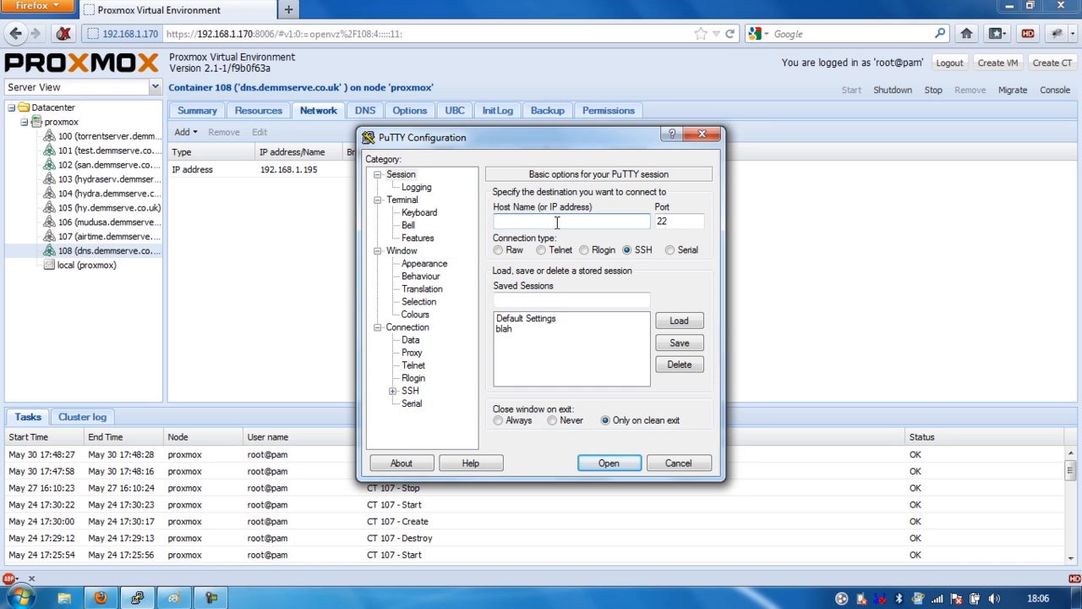
{"action": "type", "text": "192.168.1.195"}
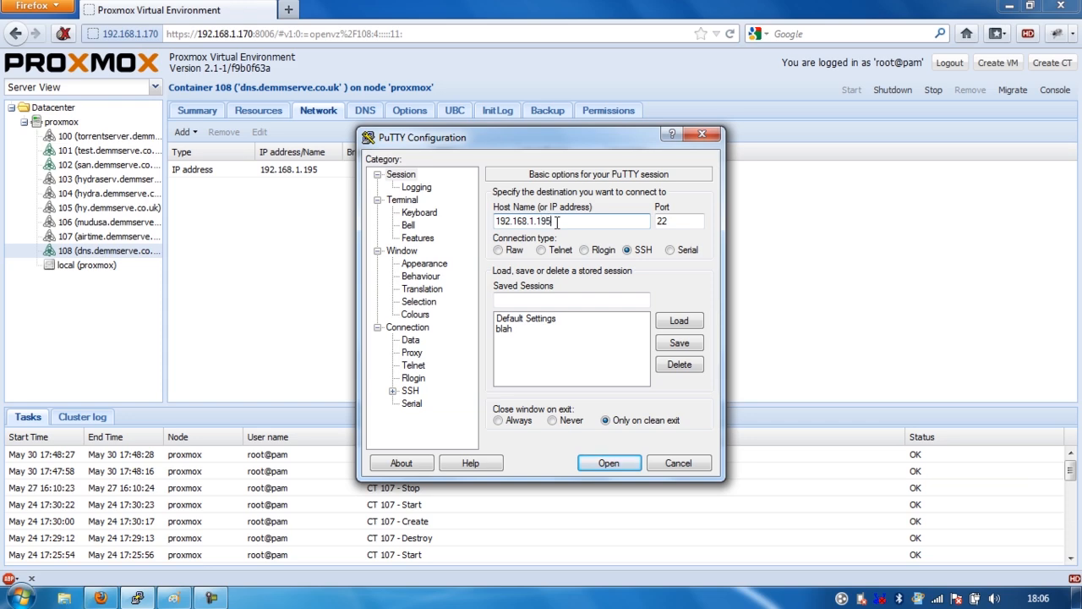
{"action": "left_click", "coordinate": [609, 463]}
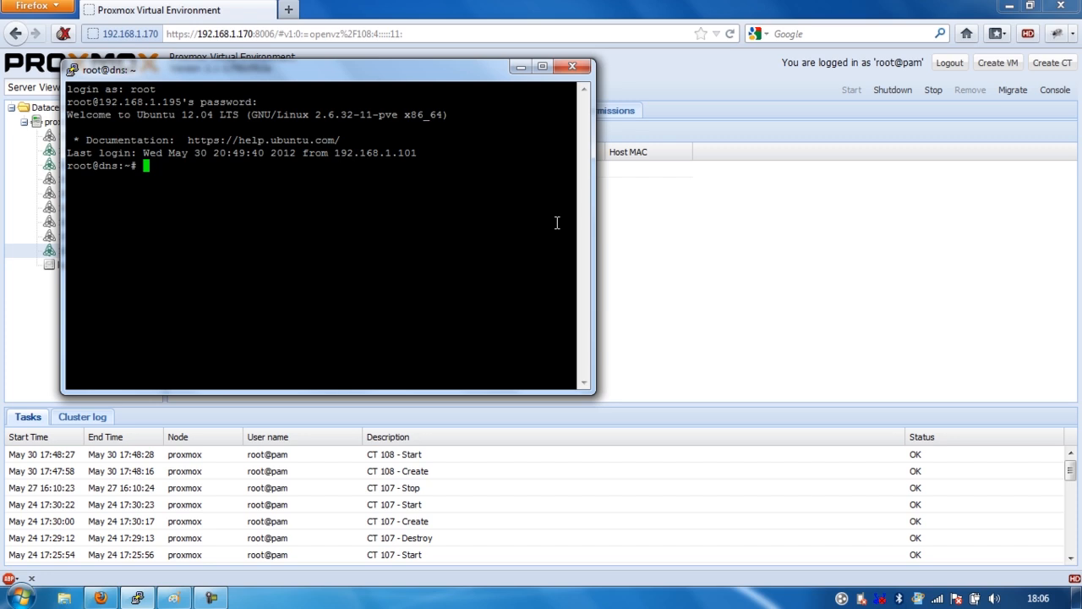
{"action": "type", "text": "ap"}
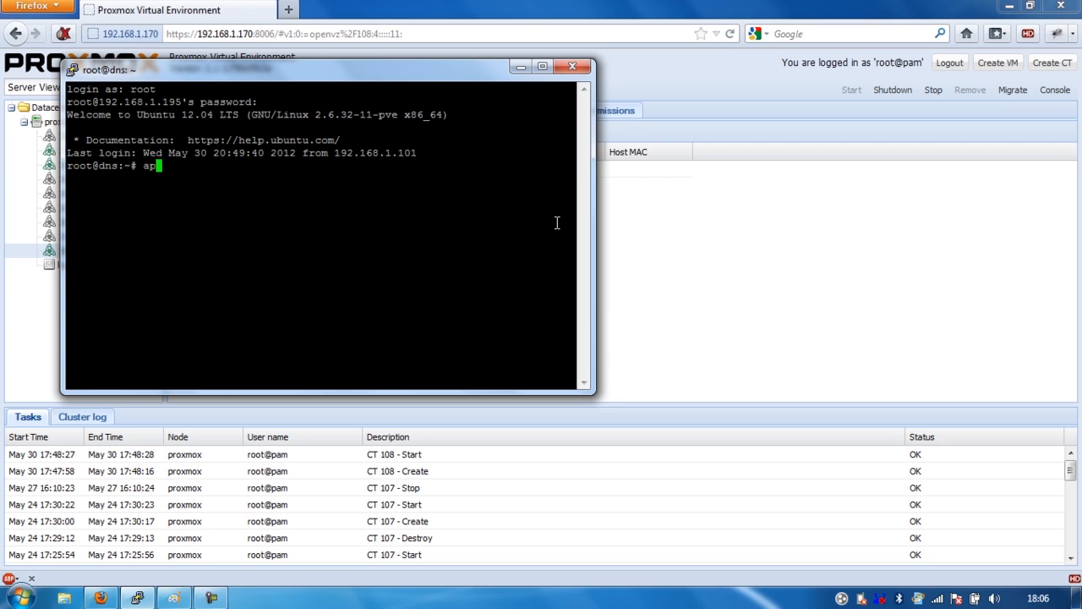